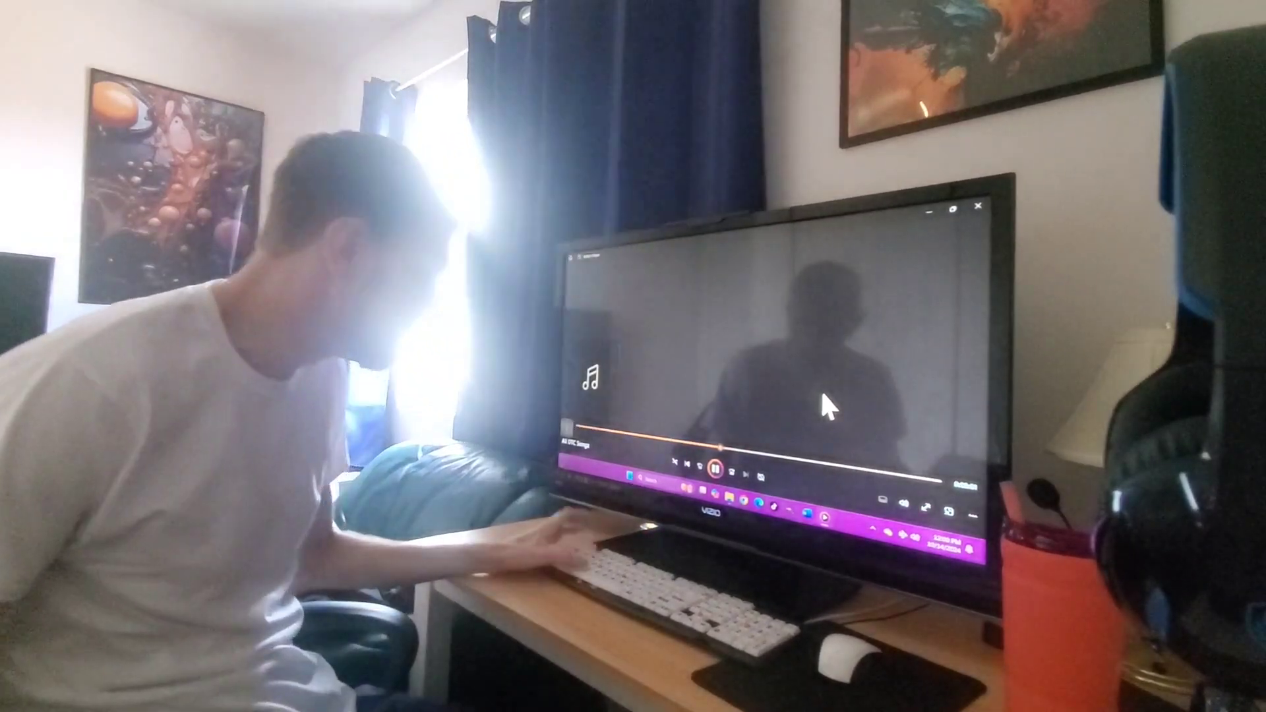
click(717, 467)
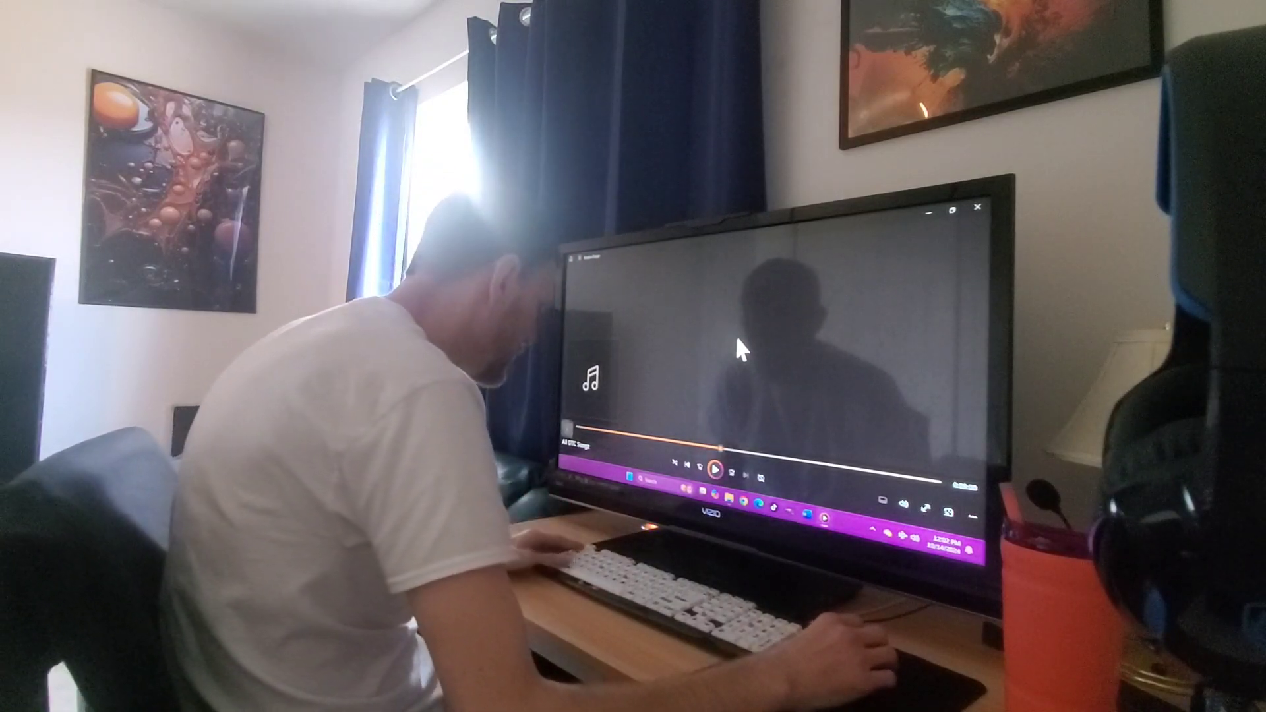
click(713, 472)
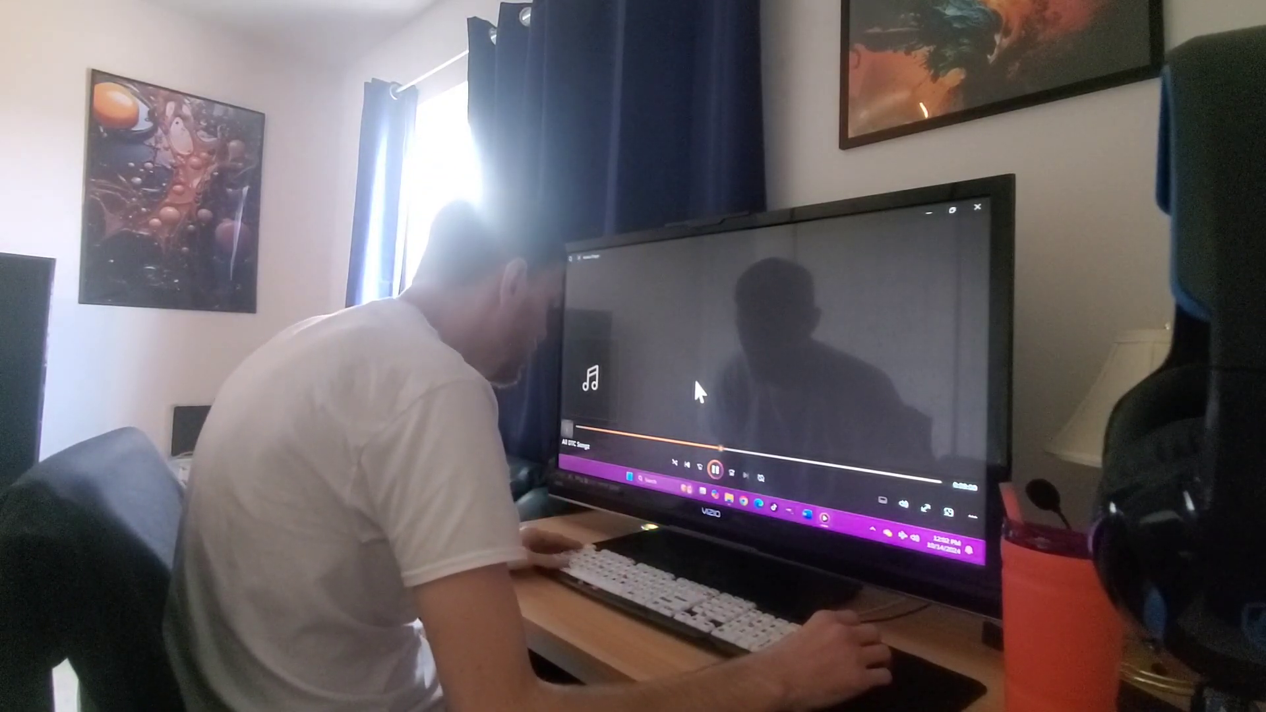